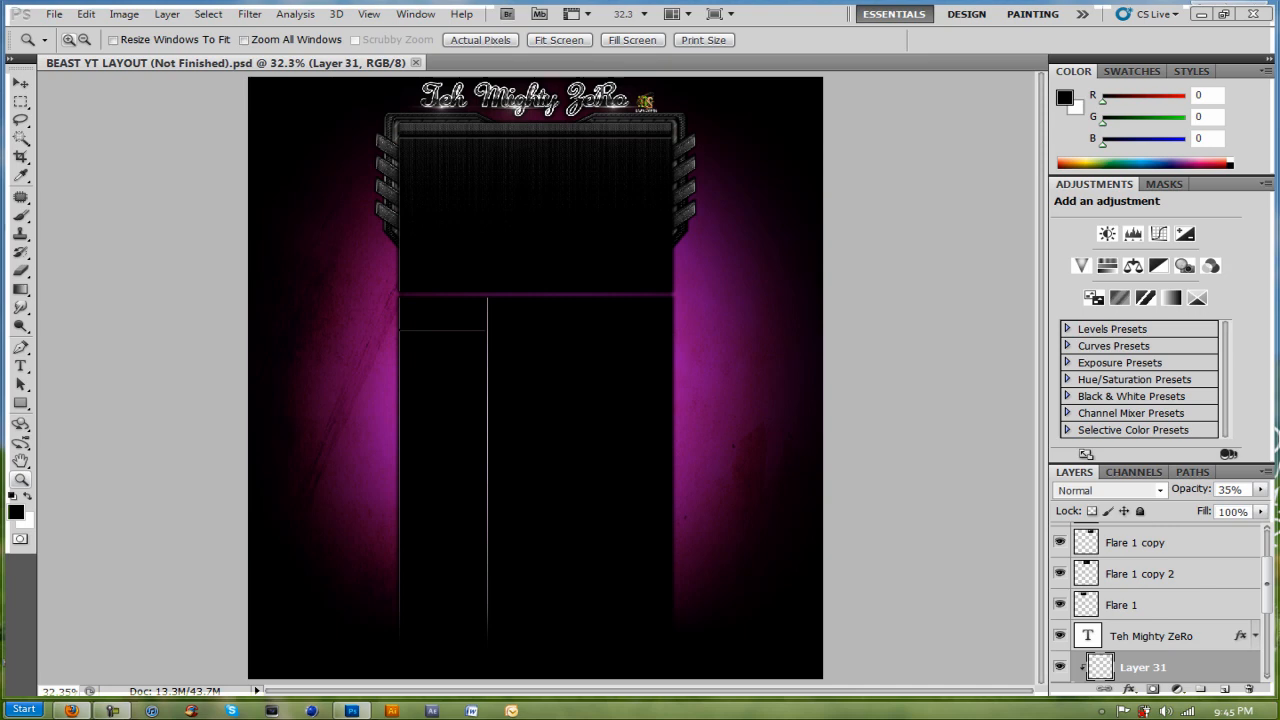
{"action": "mouse_move", "coordinate": [865, 254]}
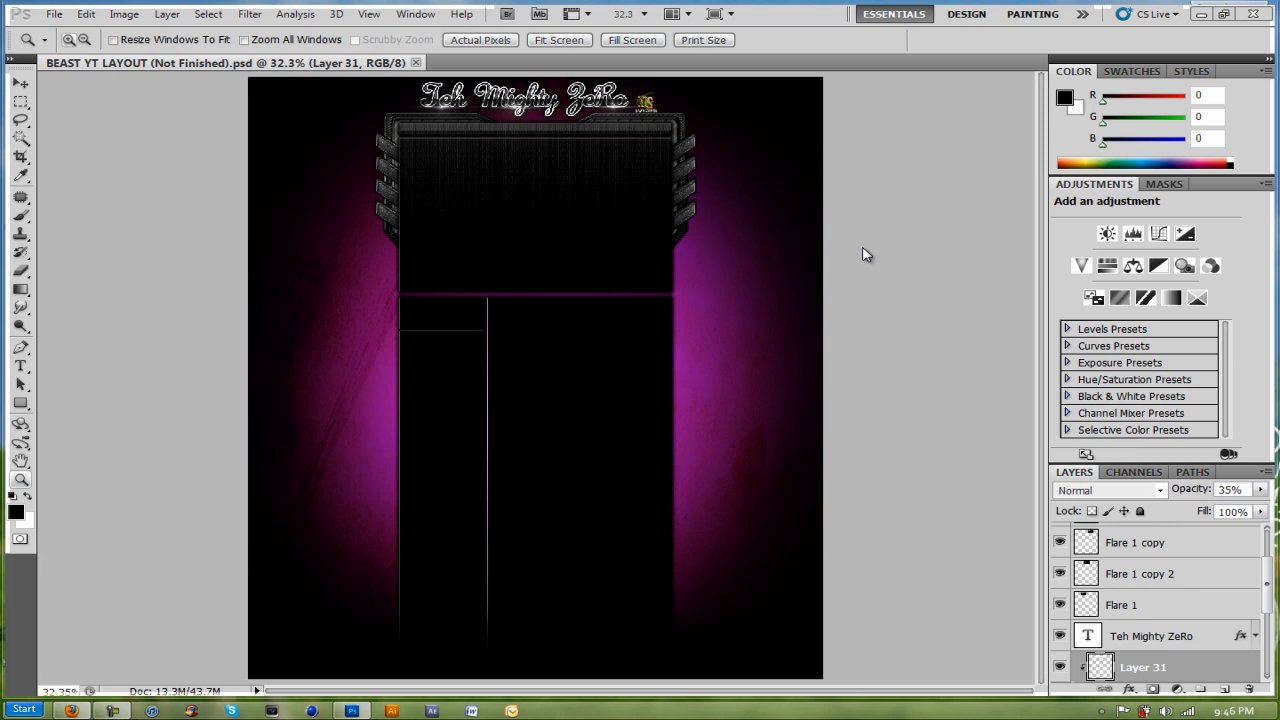
{"action": "mouse_move", "coordinate": [533, 246]}
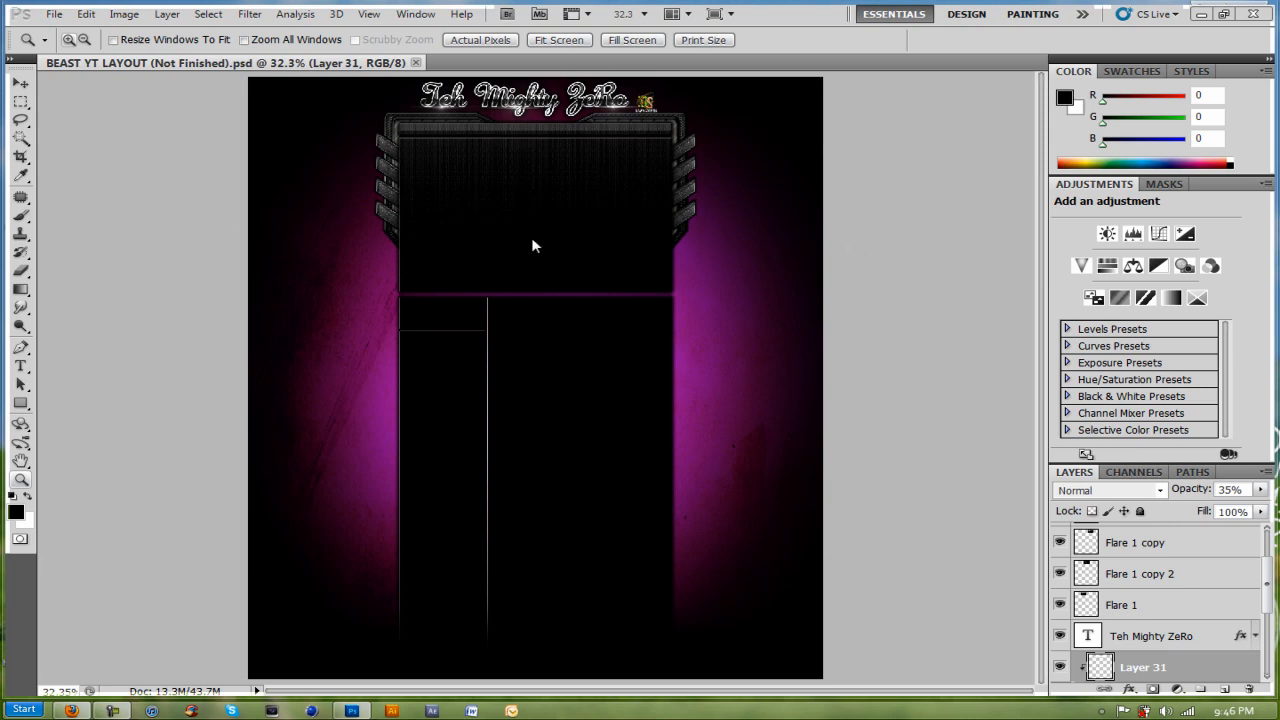
{"action": "mouse_move", "coordinate": [86, 18]}
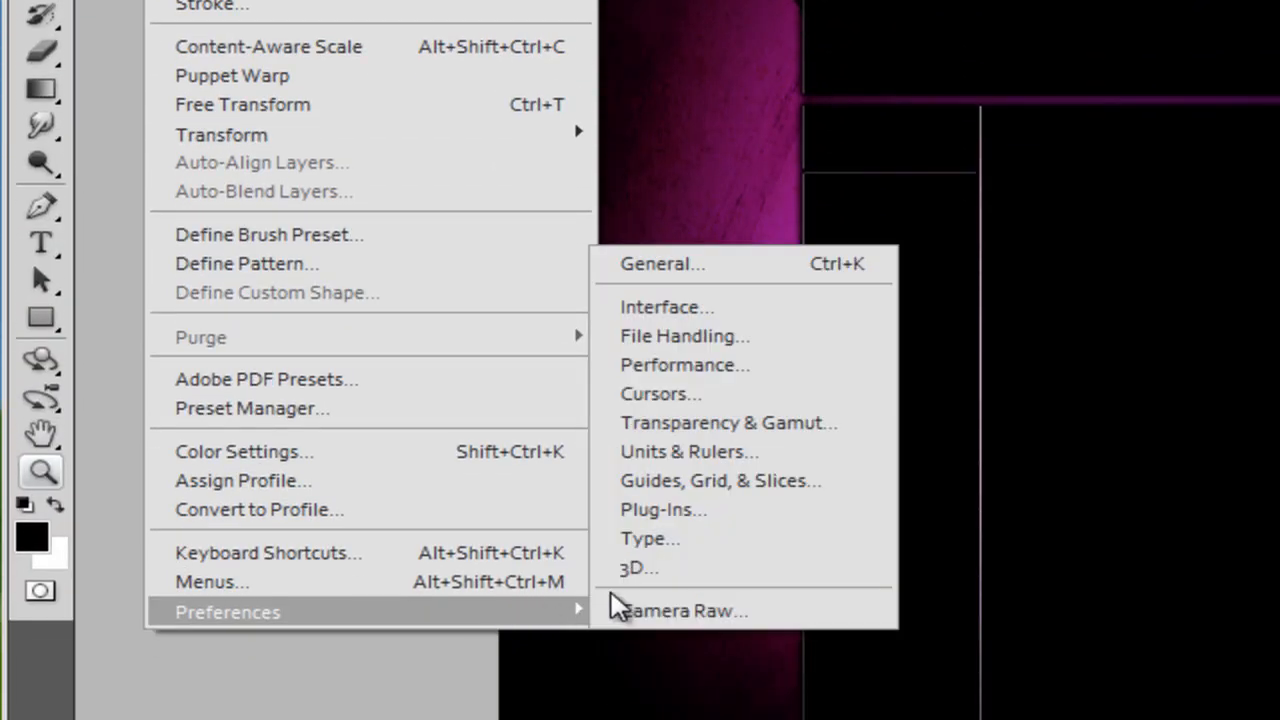
Step: Switch from Performance to File Handling preferences and keep Image Previews at Never Save
{"action": "left_click", "coordinate": [684, 364]}
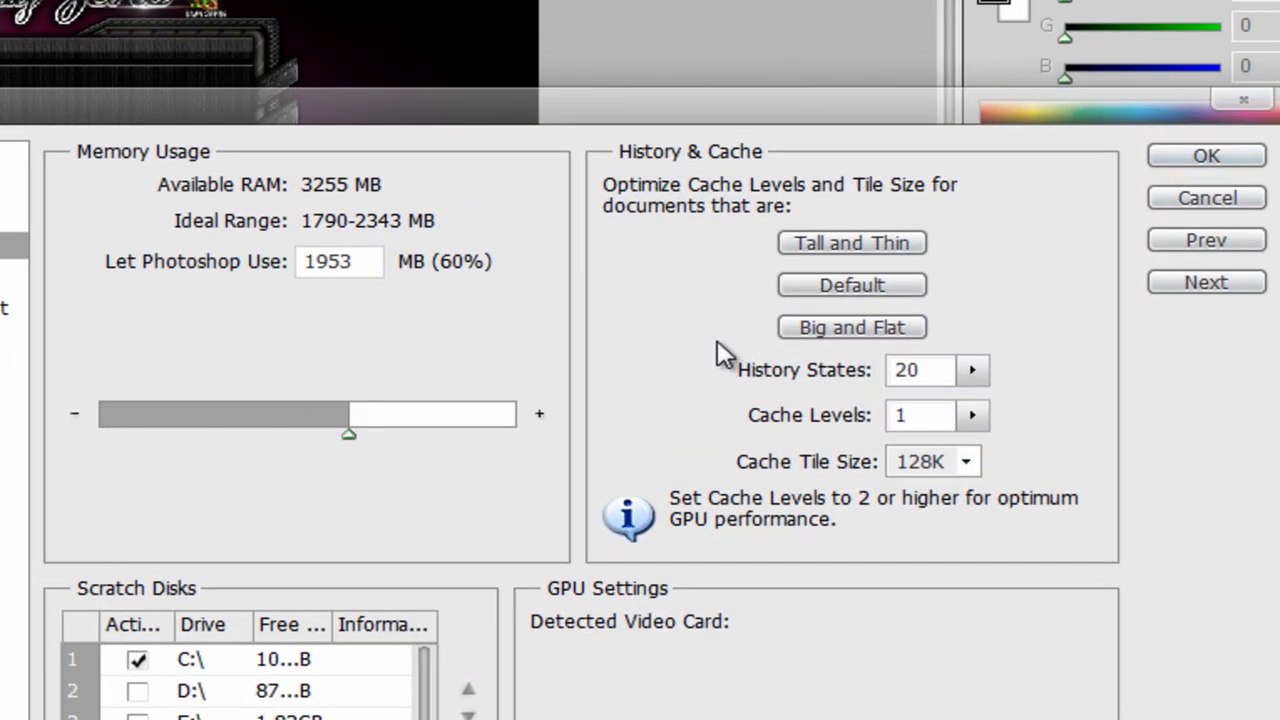
{"action": "mouse_move", "coordinate": [935, 355]}
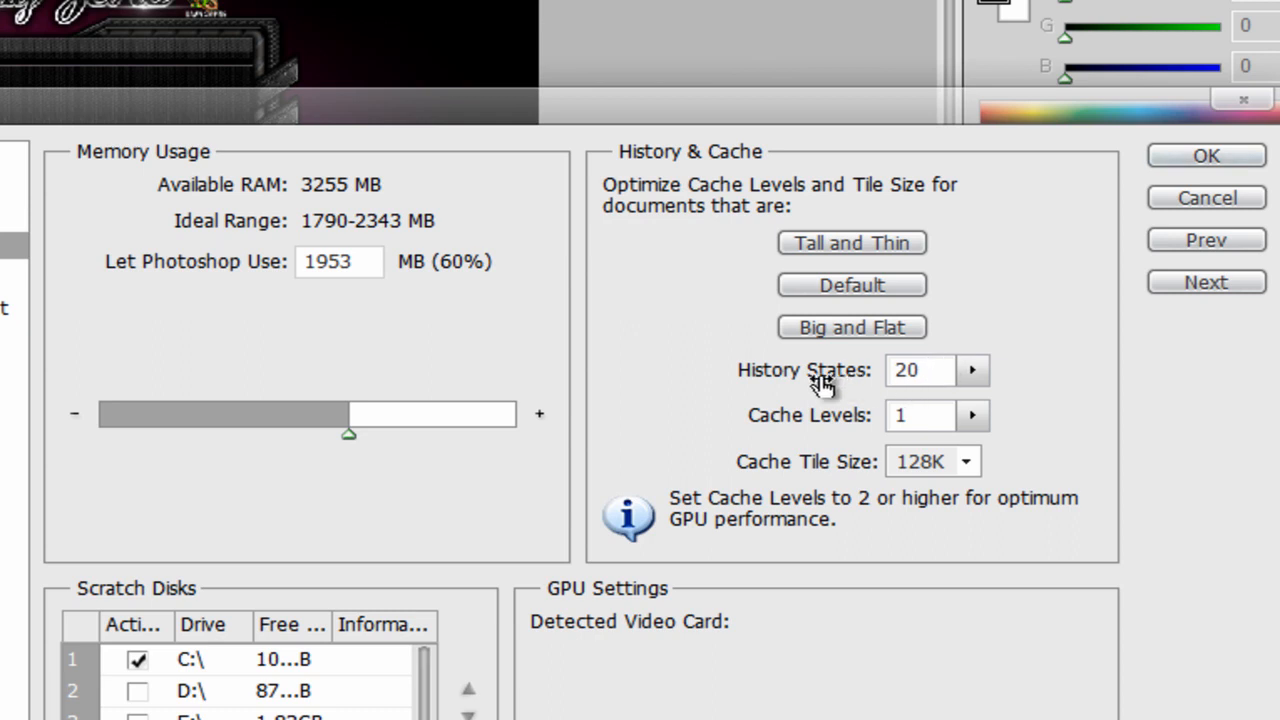
{"action": "left_click", "coordinate": [917, 370]}
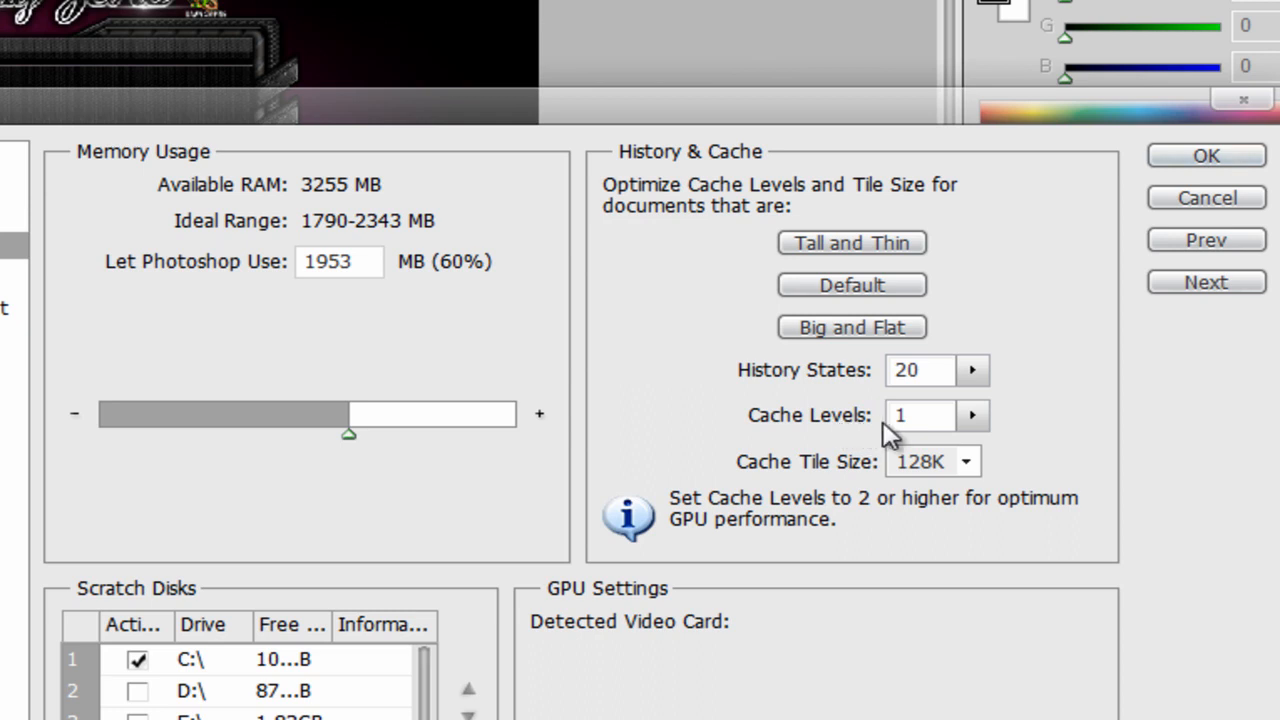
{"action": "mouse_move", "coordinate": [398, 290]}
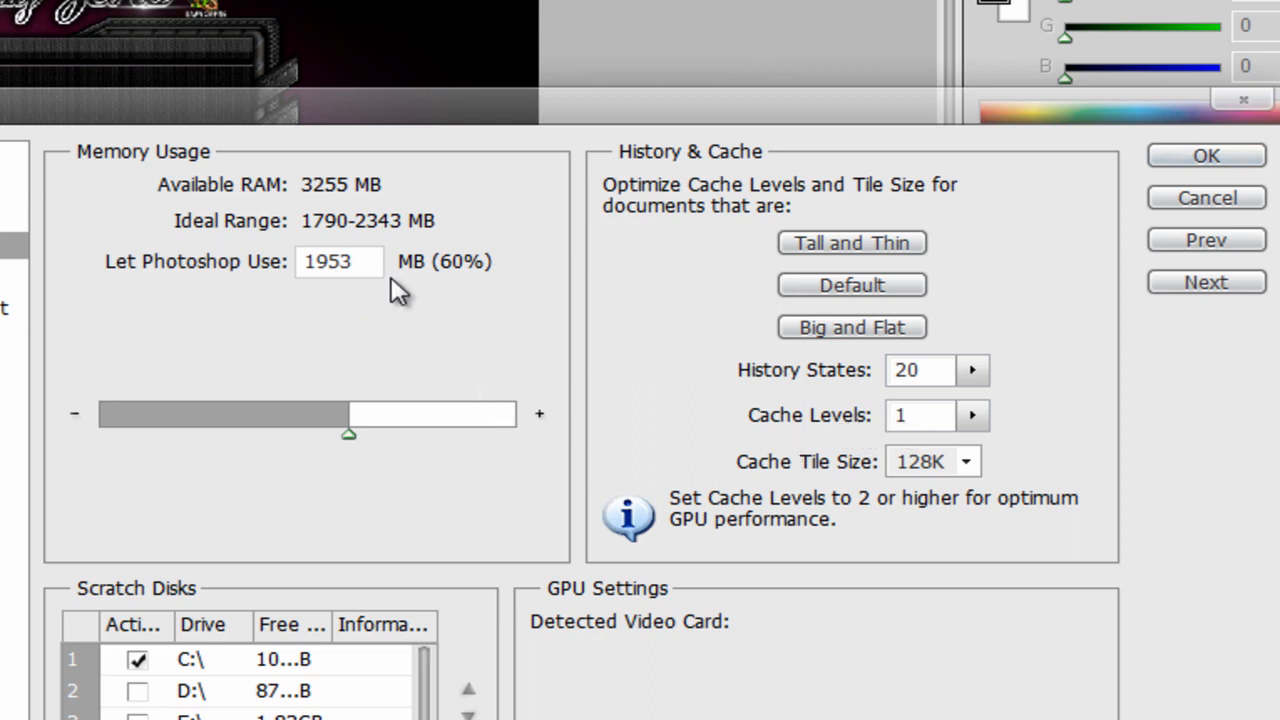
{"action": "mouse_move", "coordinate": [432, 278]}
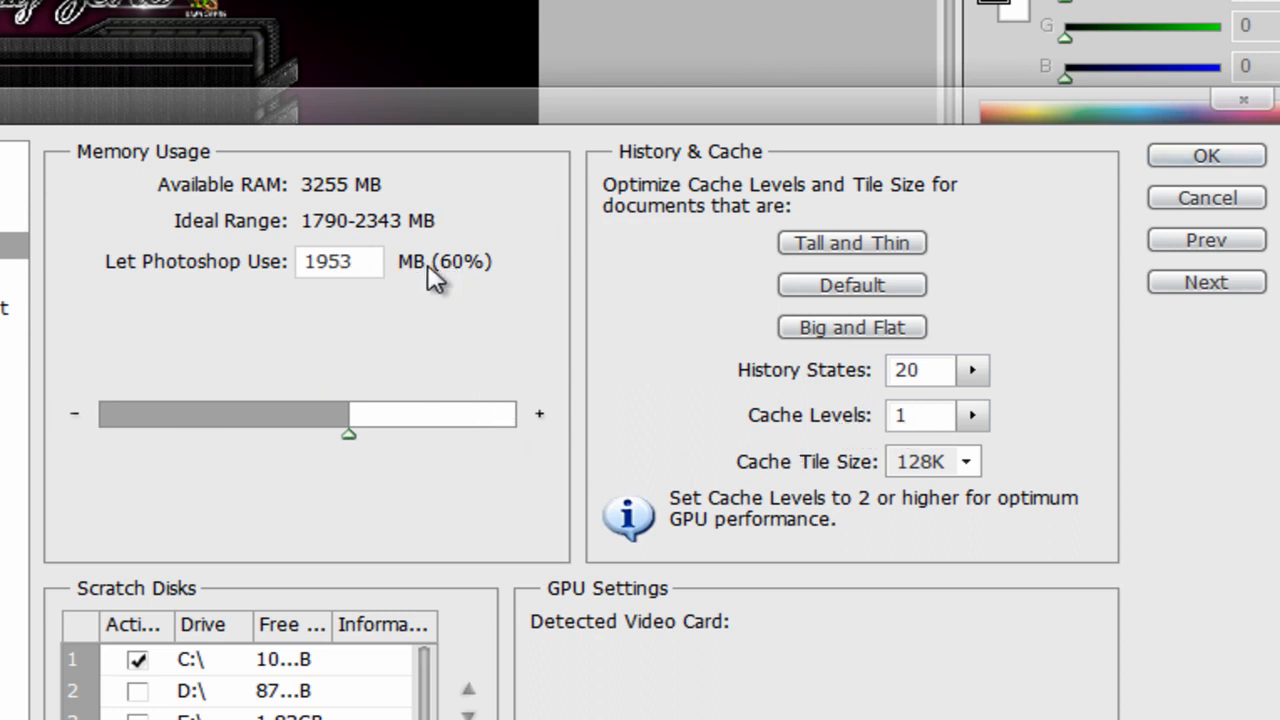
{"action": "mouse_move", "coordinate": [410, 490]}
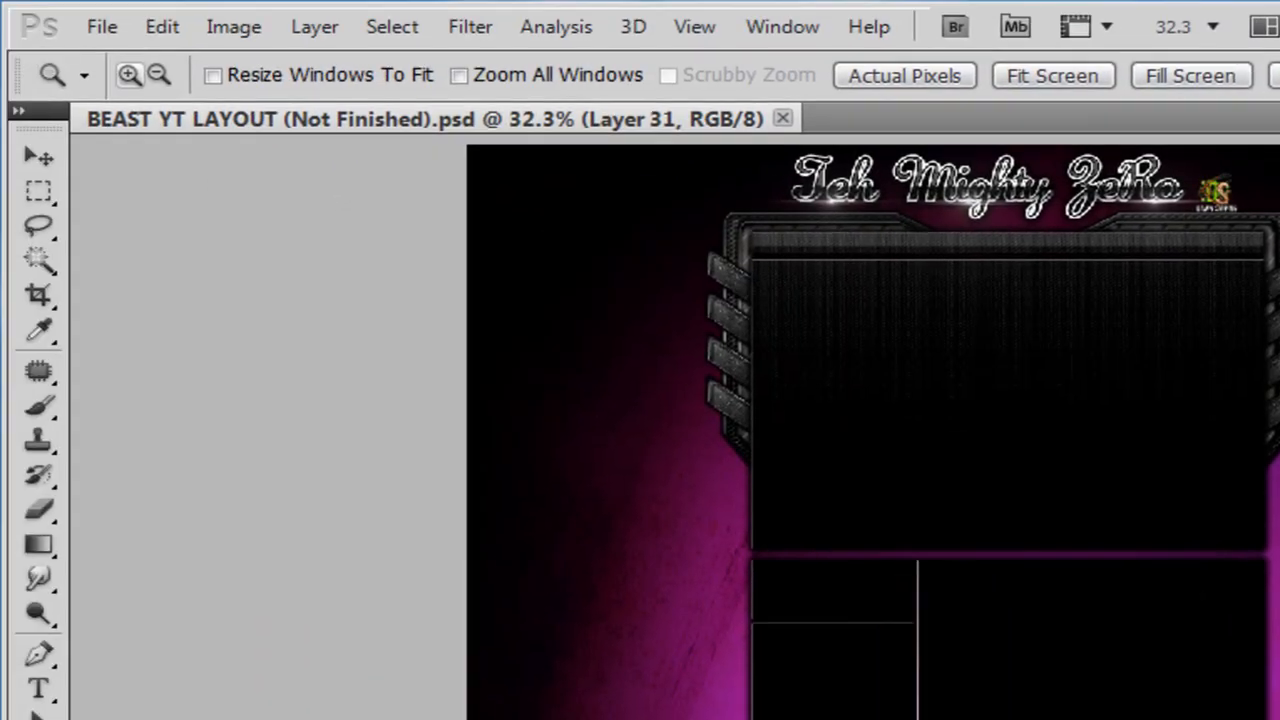
{"action": "left_click", "coordinate": [161, 26]}
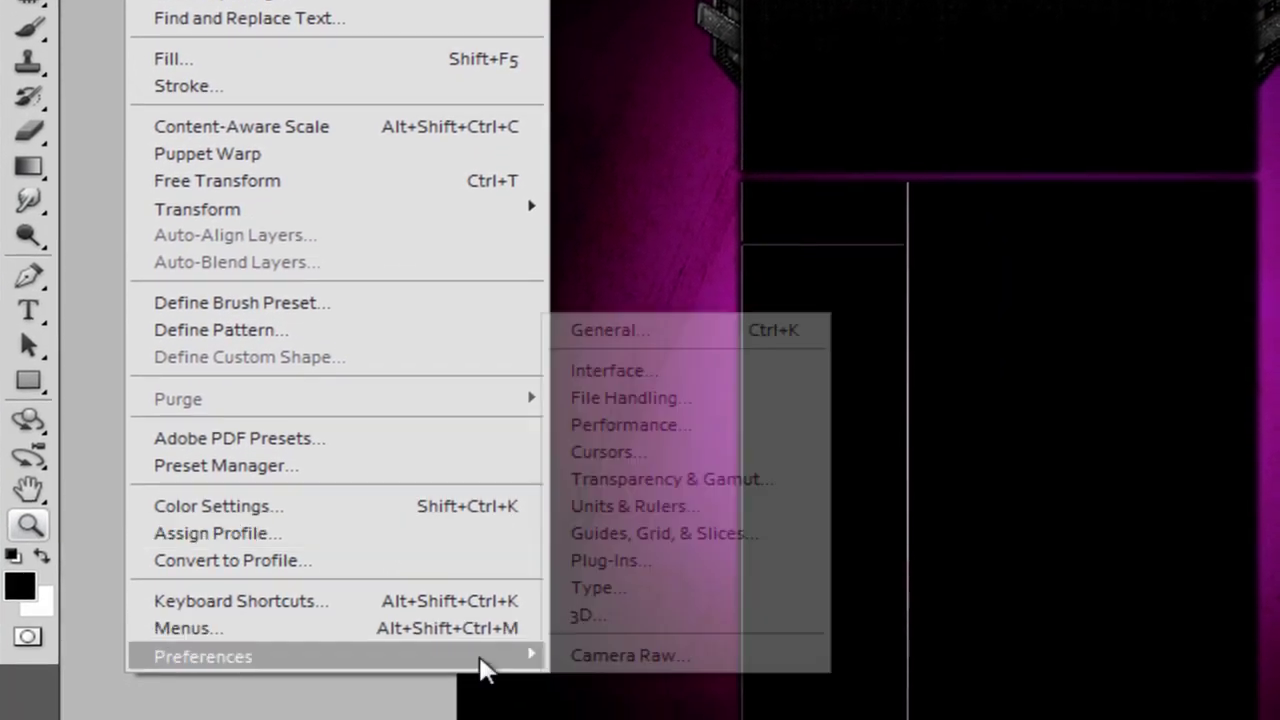
{"action": "mouse_move", "coordinate": [630, 397]}
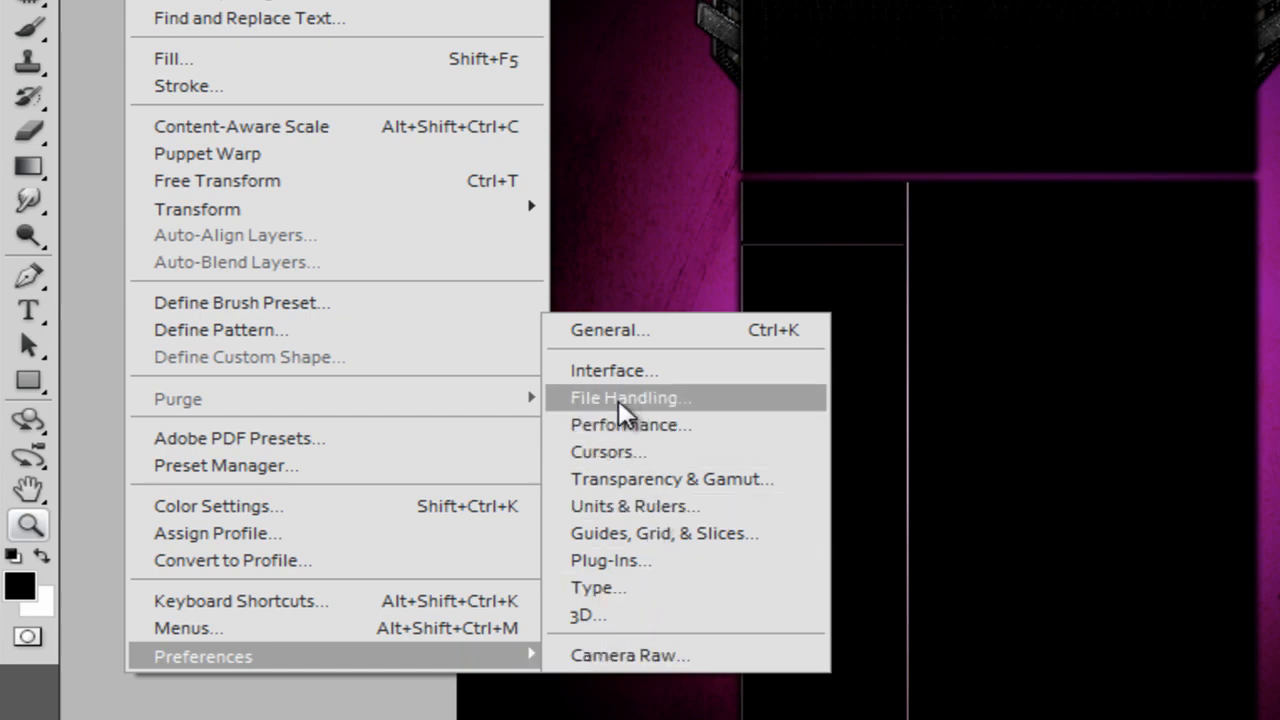
{"action": "left_click", "coordinate": [630, 397]}
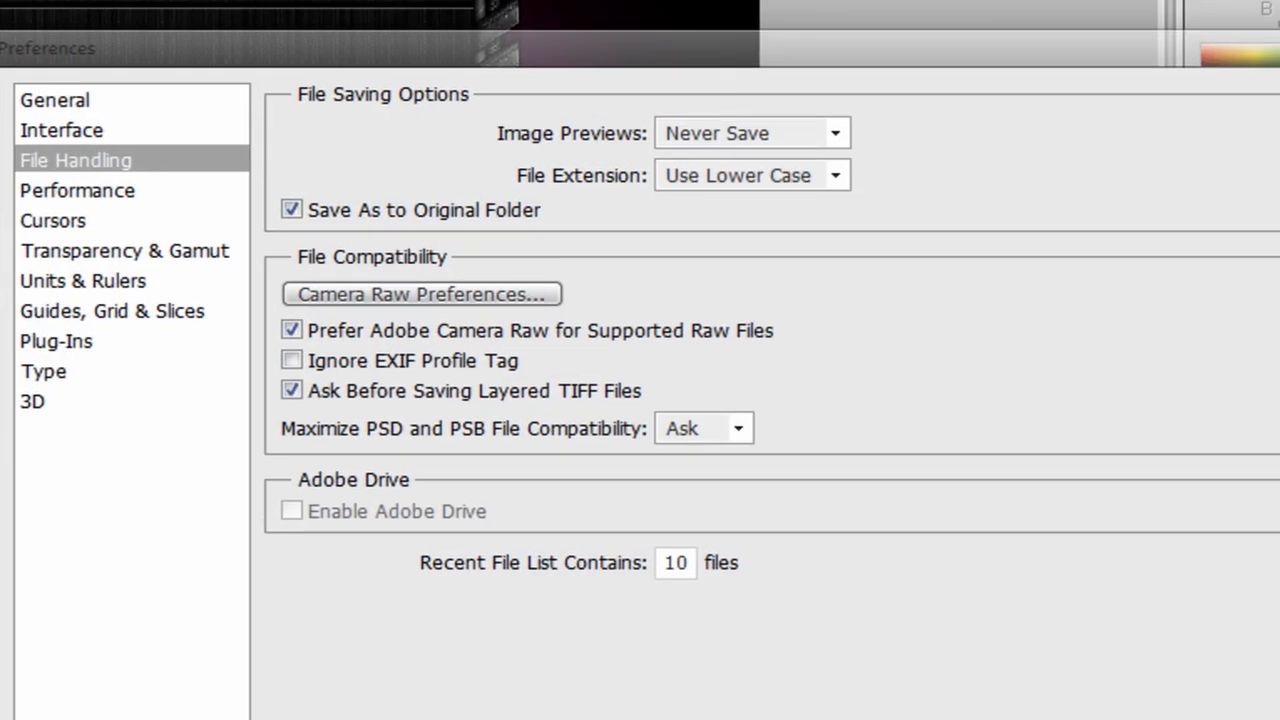
{"action": "mouse_move", "coordinate": [84, 457]}
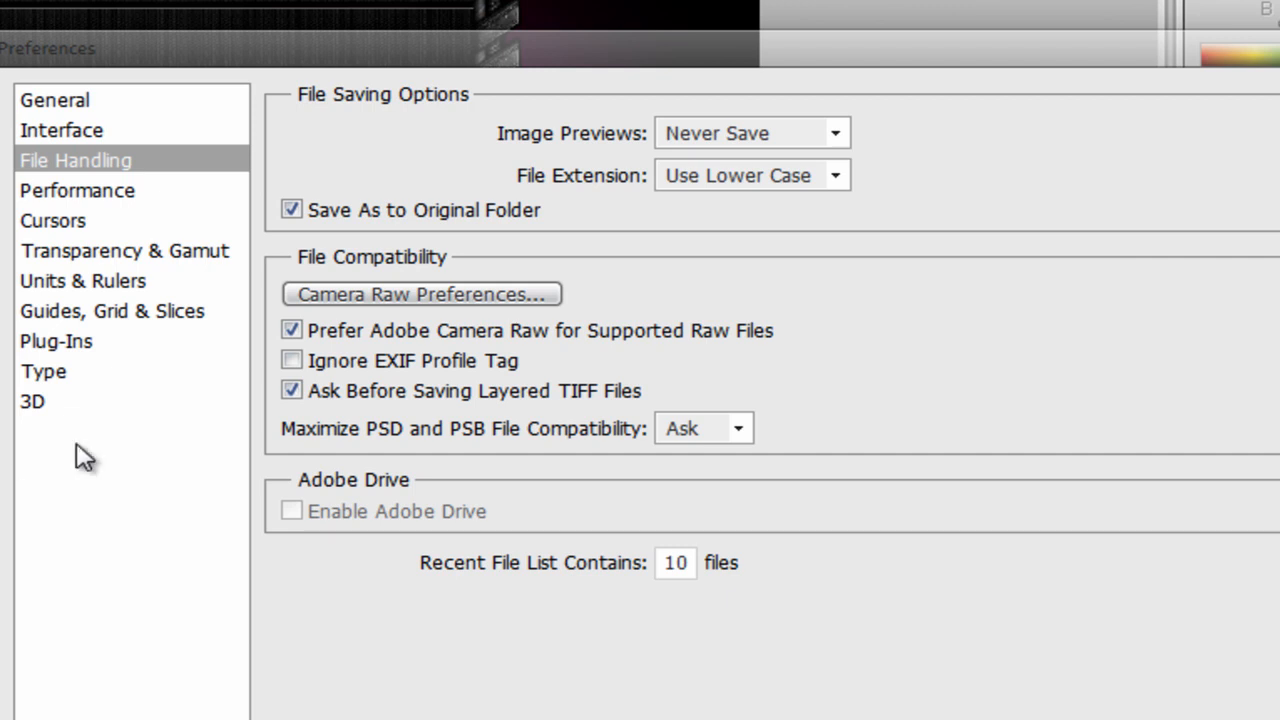
{"action": "left_click", "coordinate": [750, 132]}
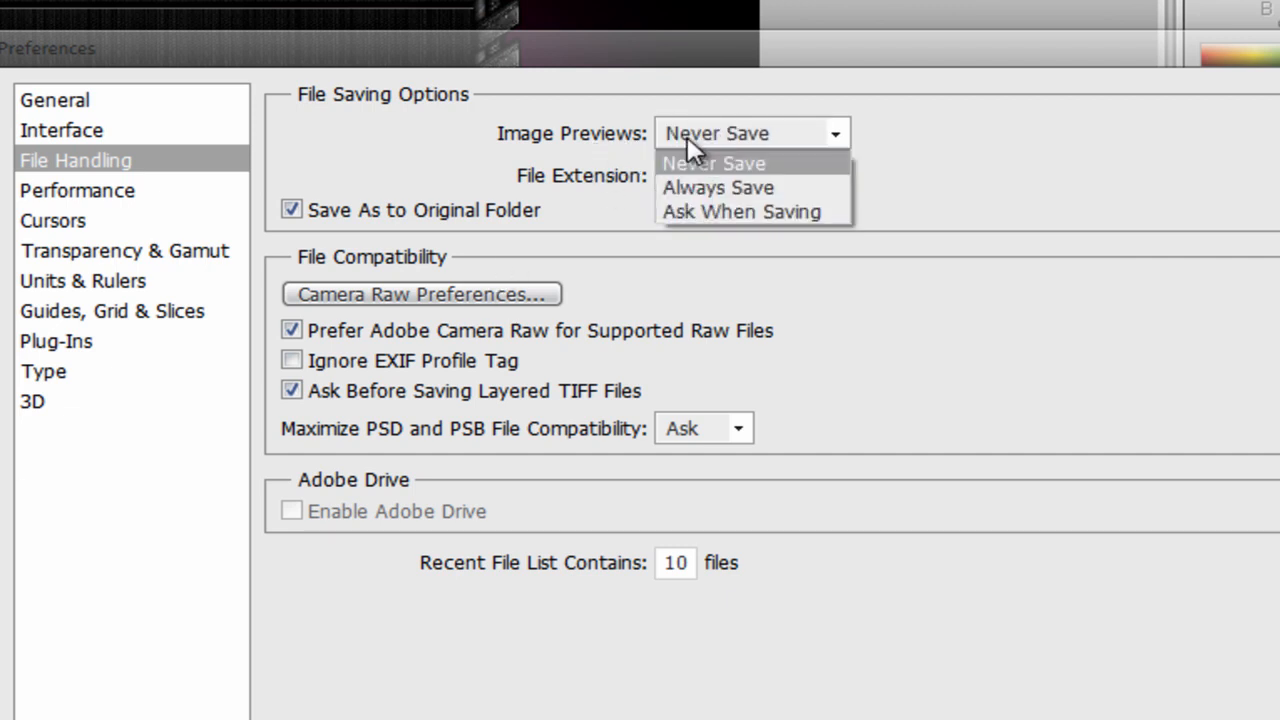
{"action": "mouse_move", "coordinate": [712, 180]}
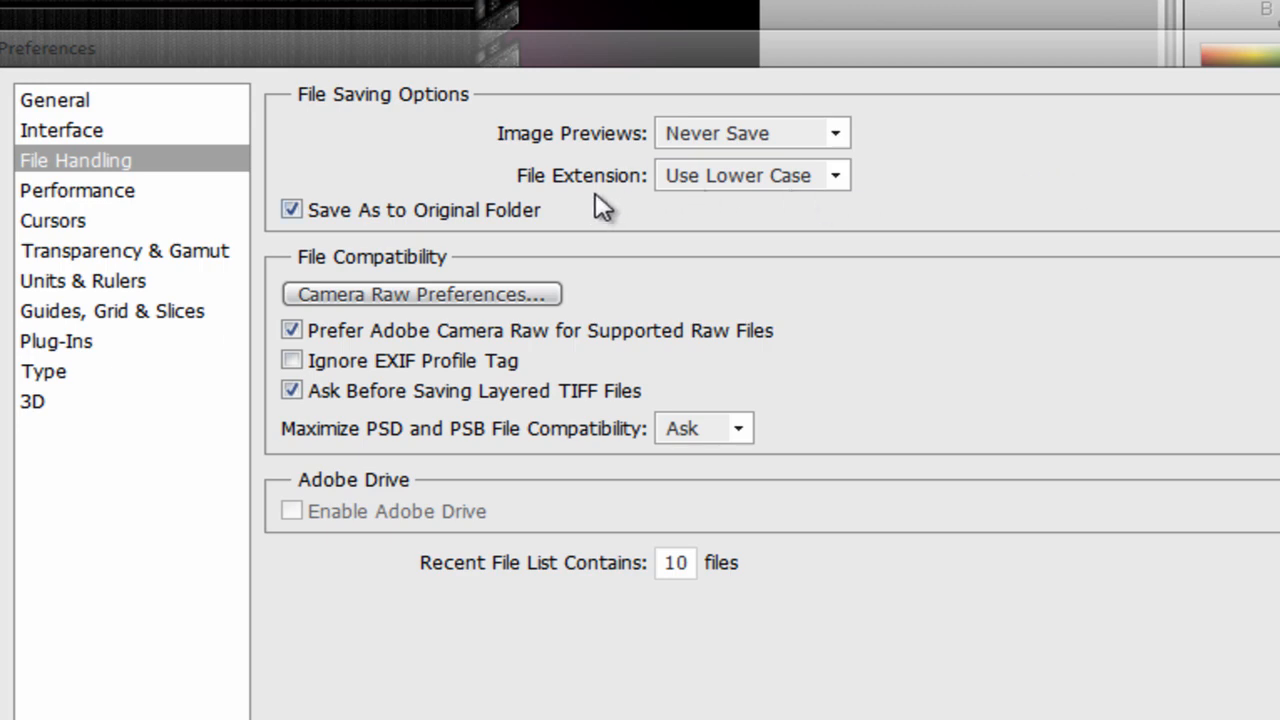
{"action": "mouse_move", "coordinate": [950, 190]}
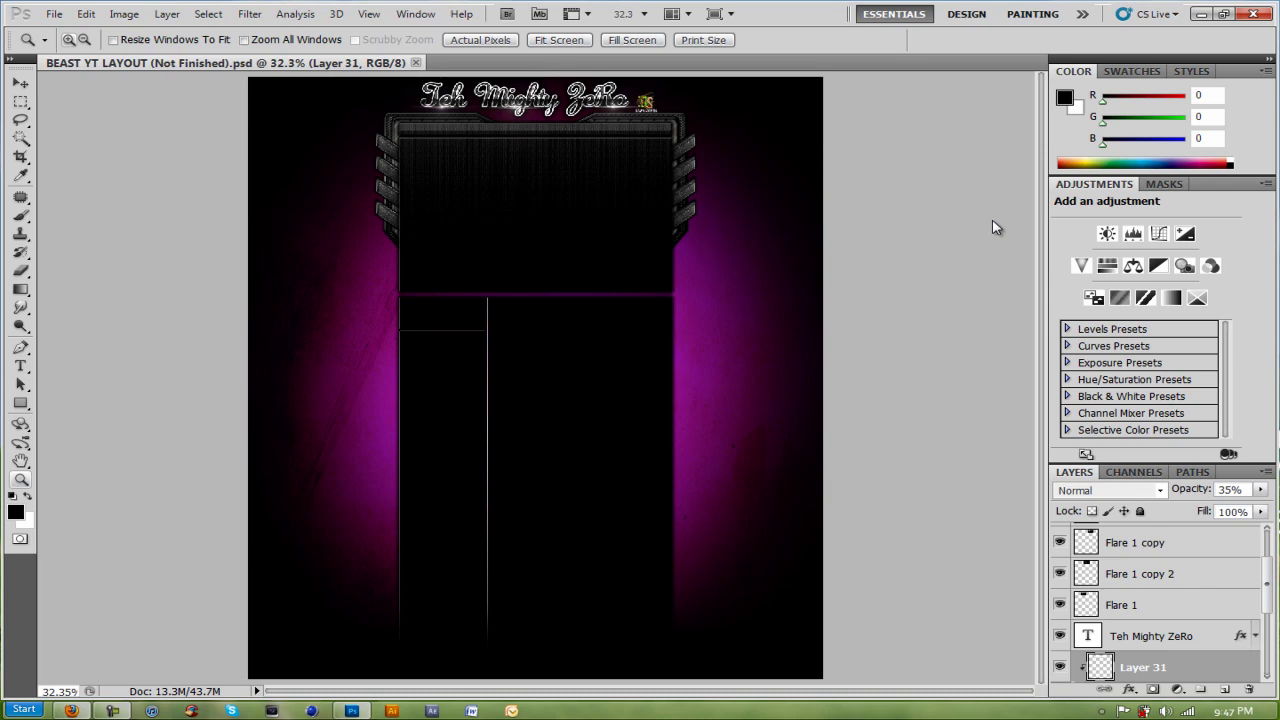
{"action": "mouse_move", "coordinate": [872, 191]}
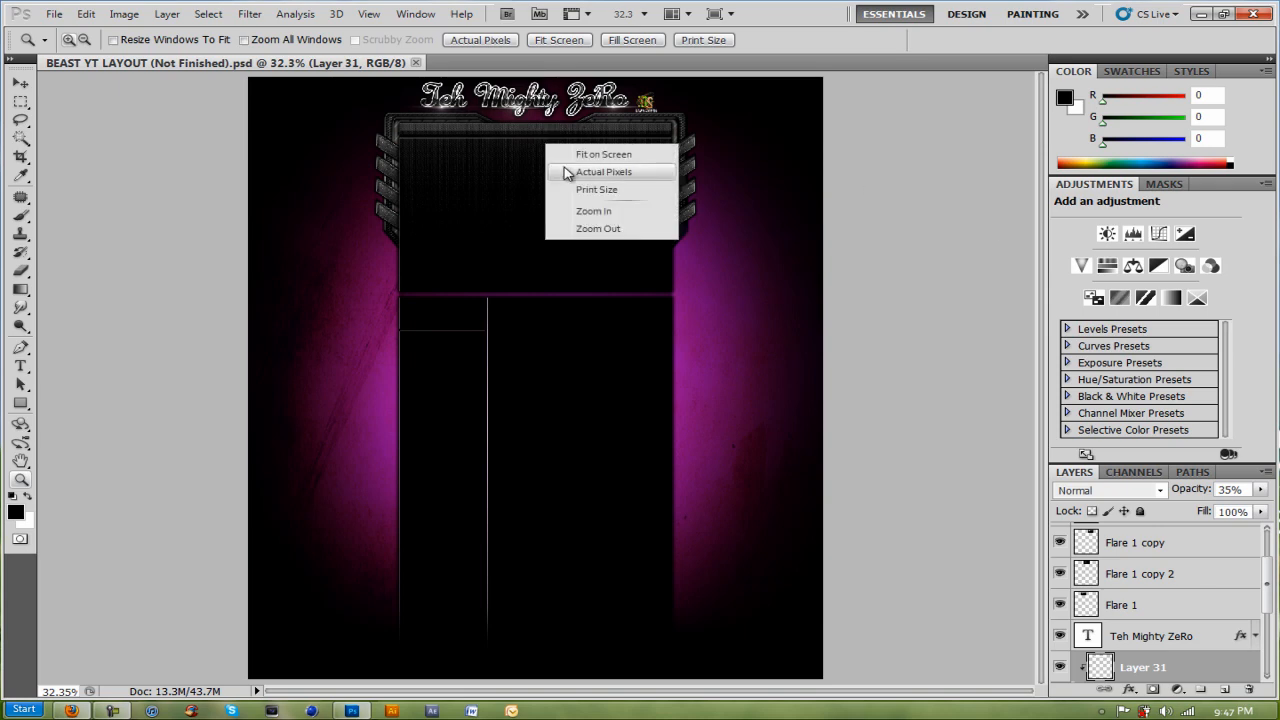
Step: Zoom the layout to Actual Pixels (100%) and scroll up to the Teh Mighty ZeRo header
{"action": "left_click", "coordinate": [603, 171]}
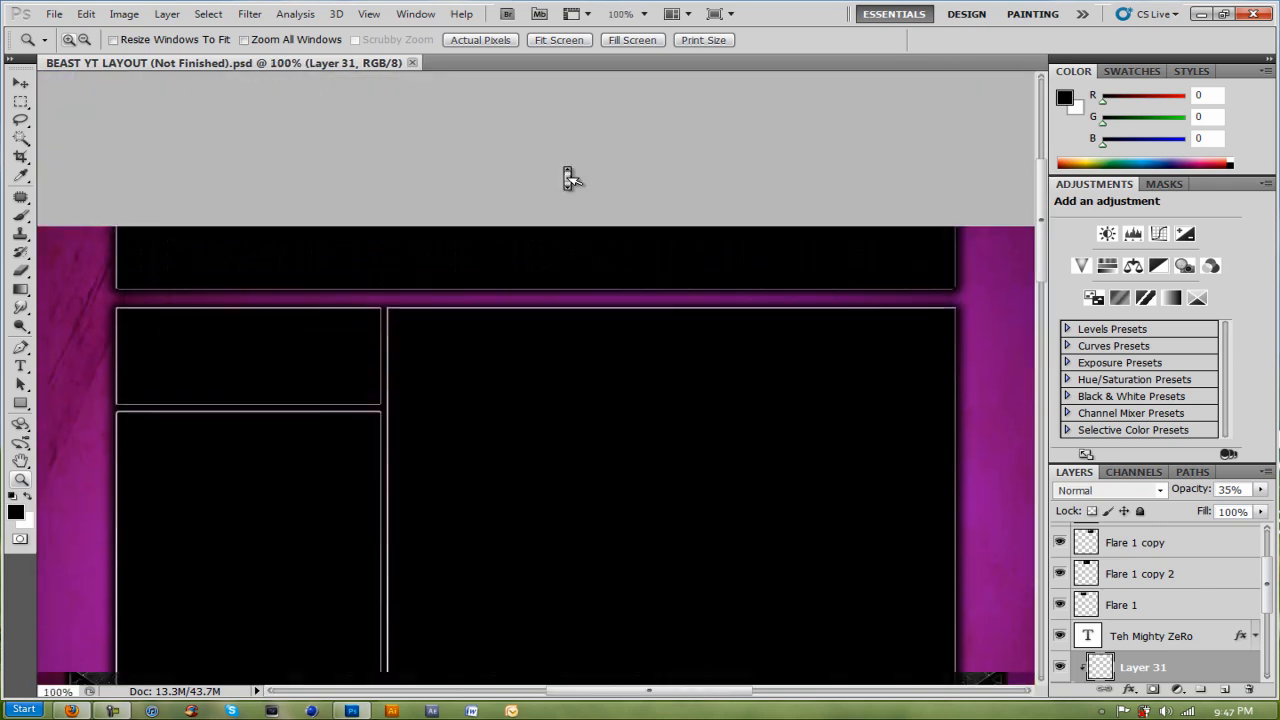
{"action": "scroll", "scroll_direction": "up", "scroll_amount": 3}
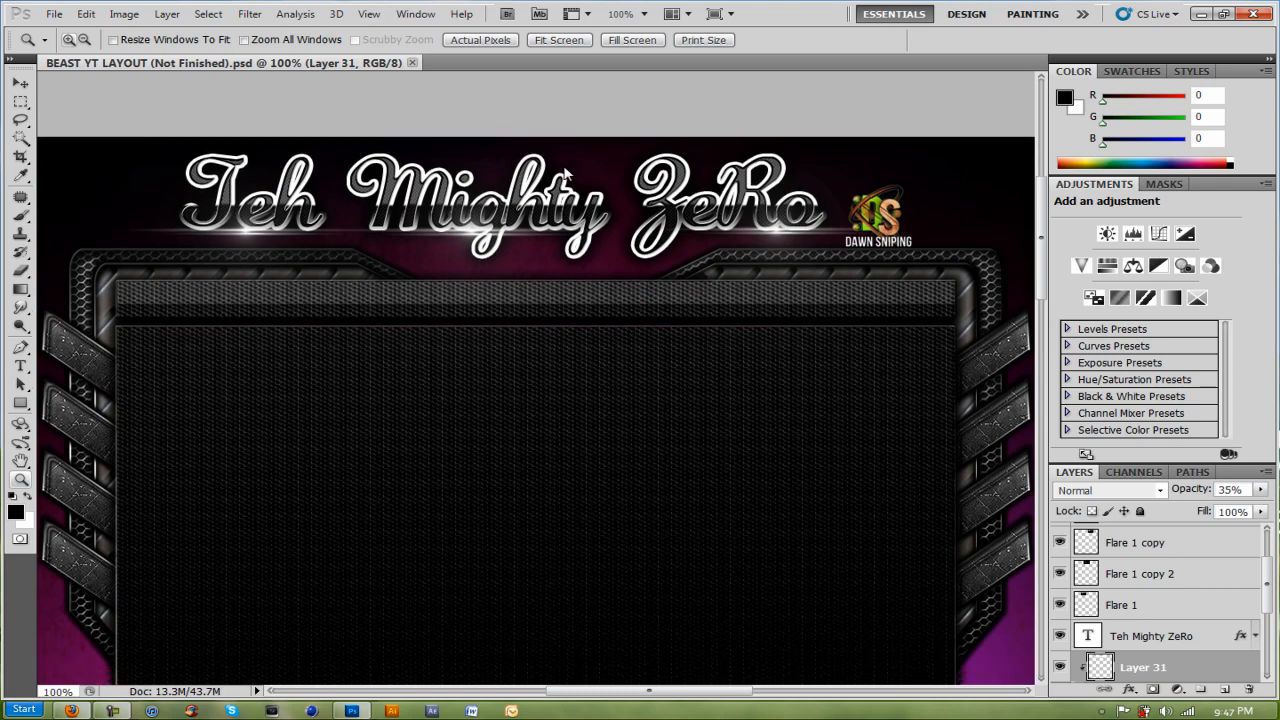